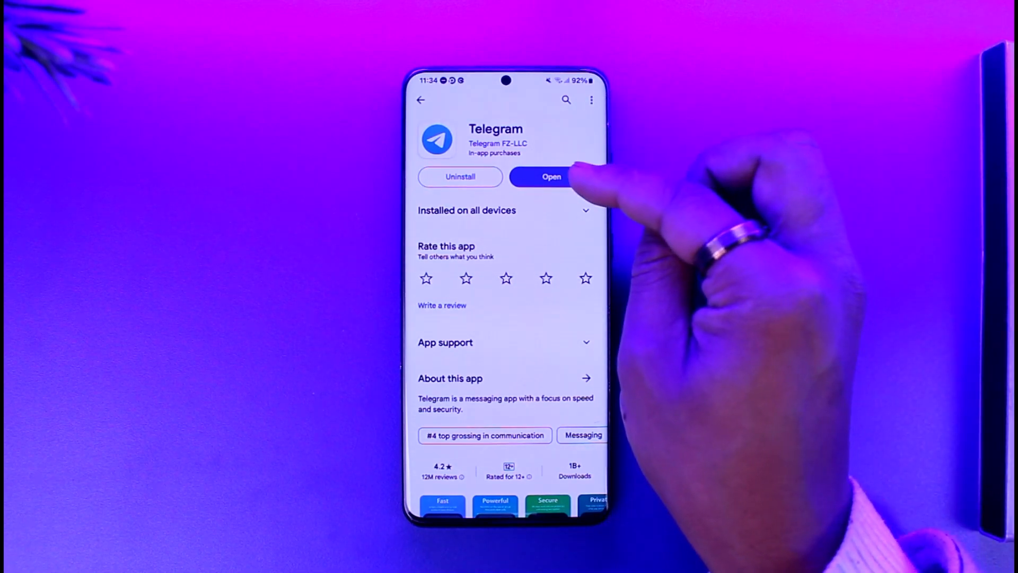
Launch Telegram from its Google Play Store page
left_click(551, 177)
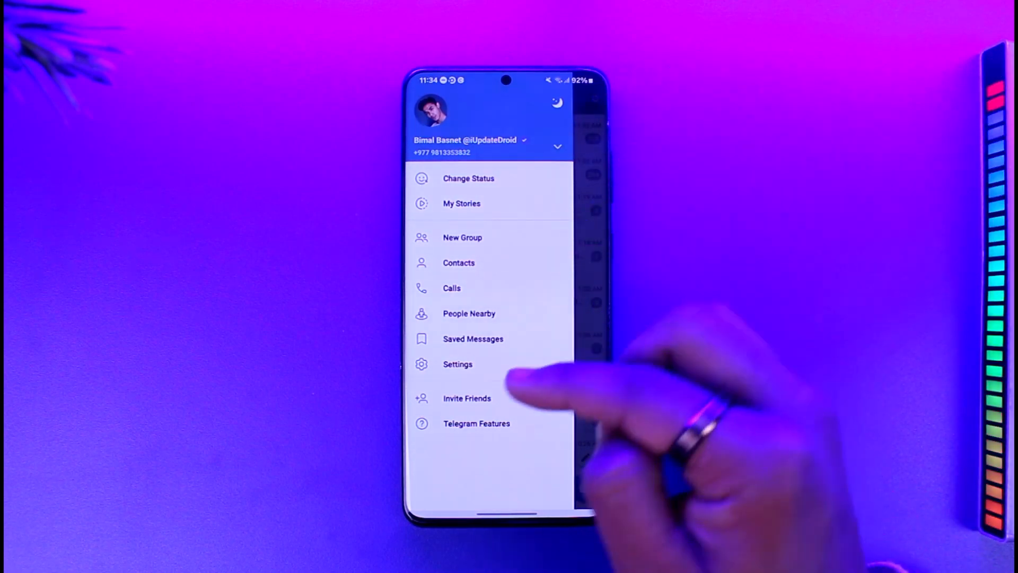
Review the Telegram Premium feature list, including Emoji Statuses, from Settings and go back
left_click(458, 364)
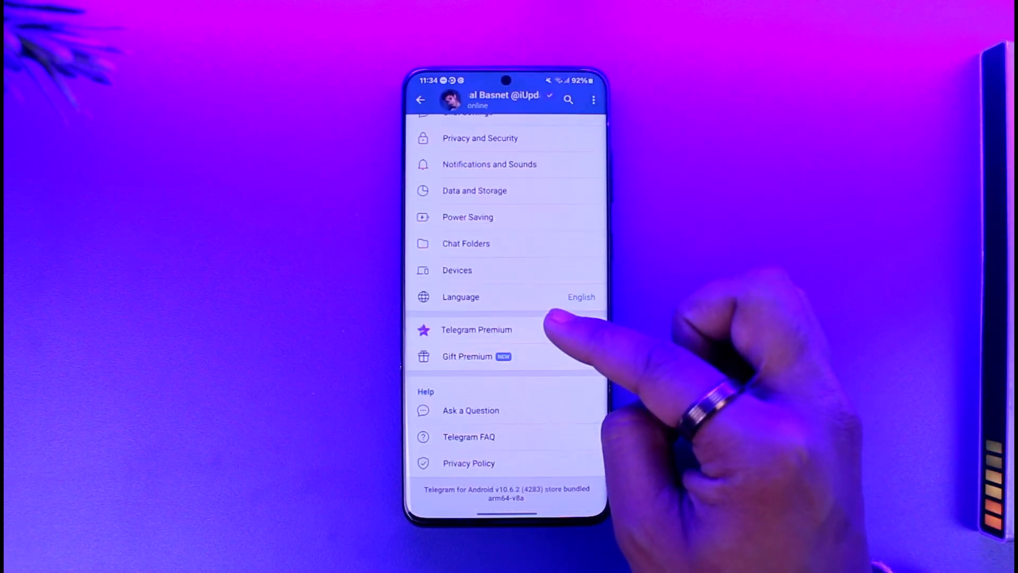
left_click(476, 328)
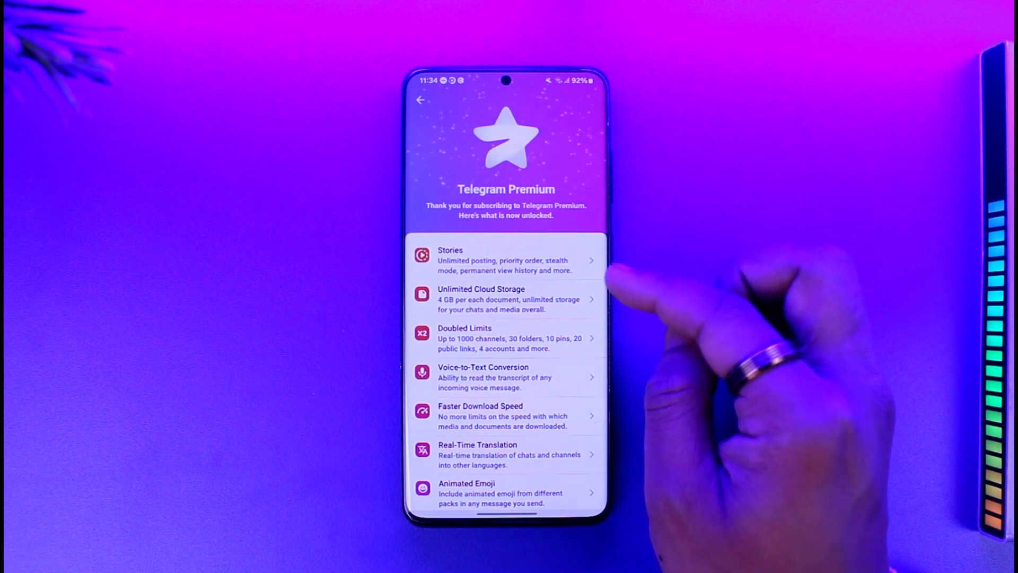
scroll("up", 3)
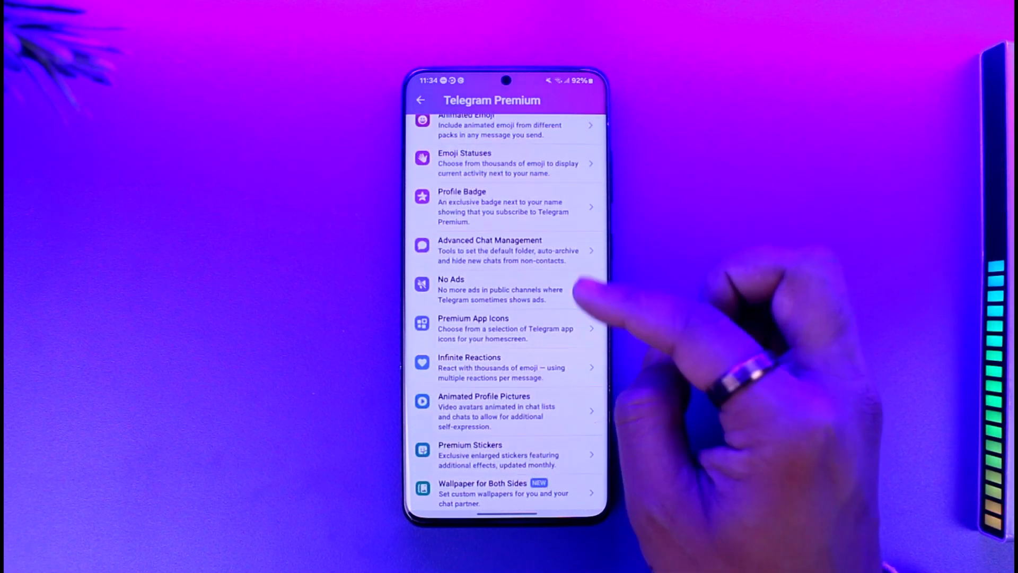
left_click(507, 206)
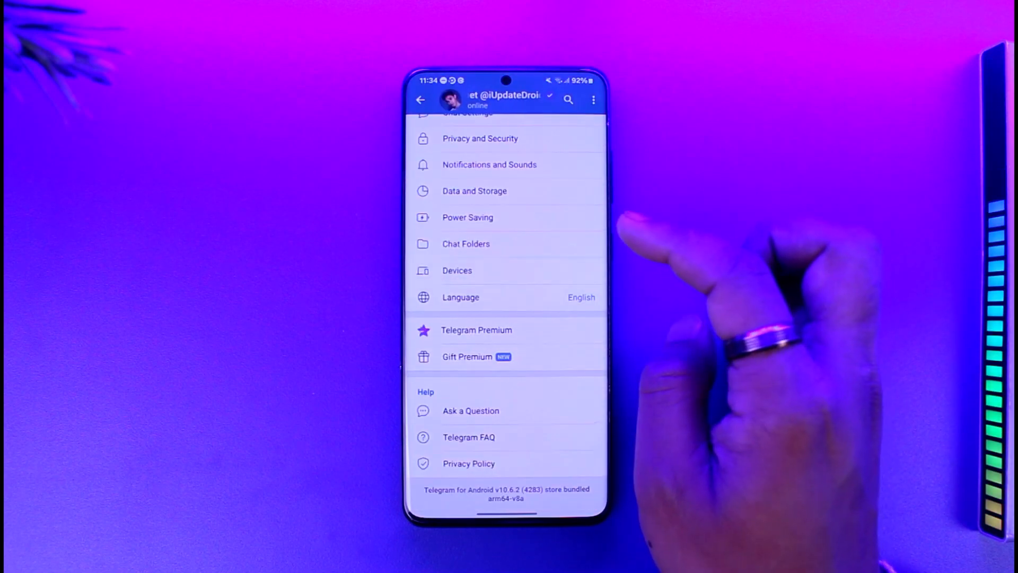
left_click(421, 100)
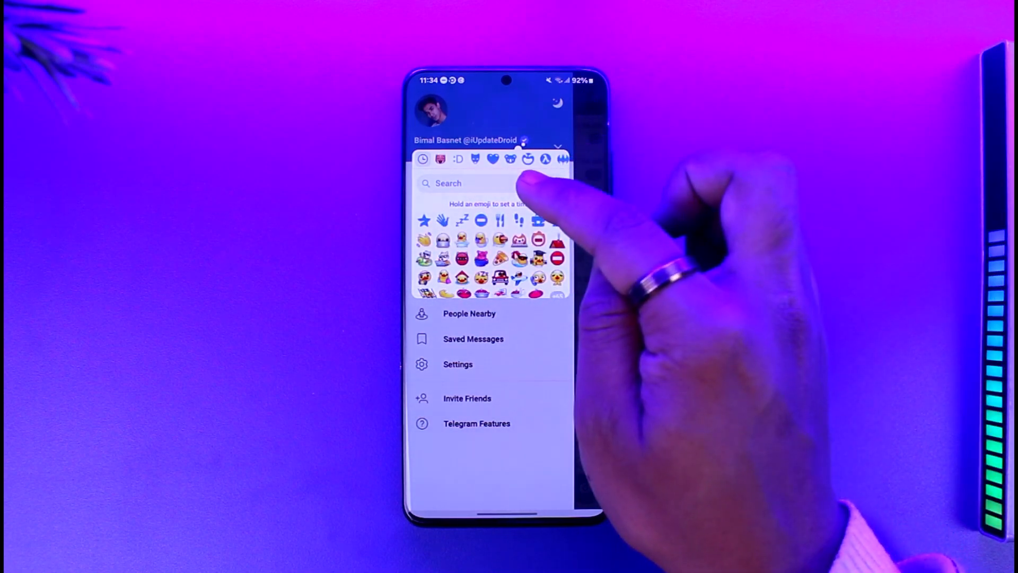
Search the emoji status picker for 'chec' to find a check mark emoji
left_click(447, 183)
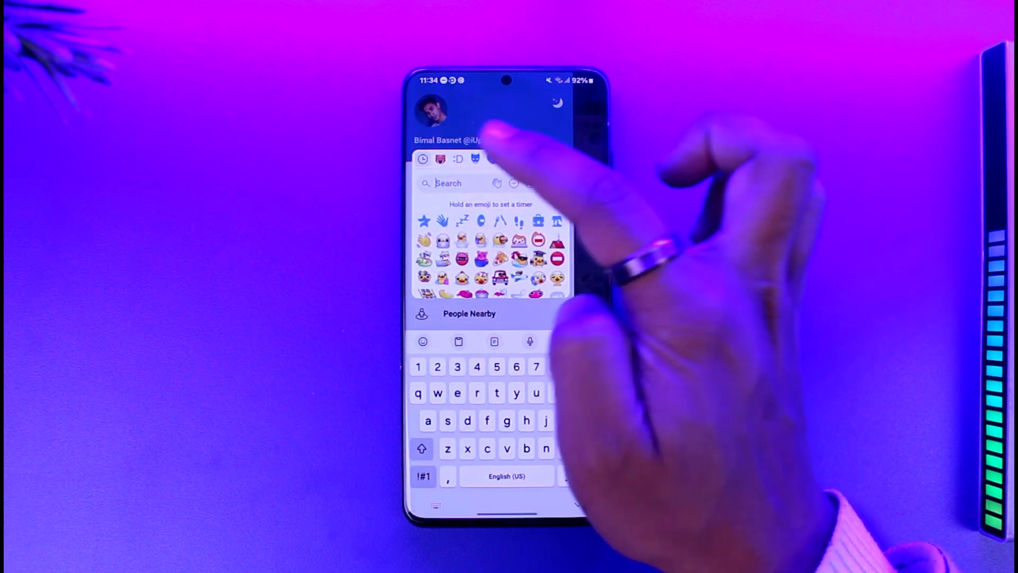
type("chec")
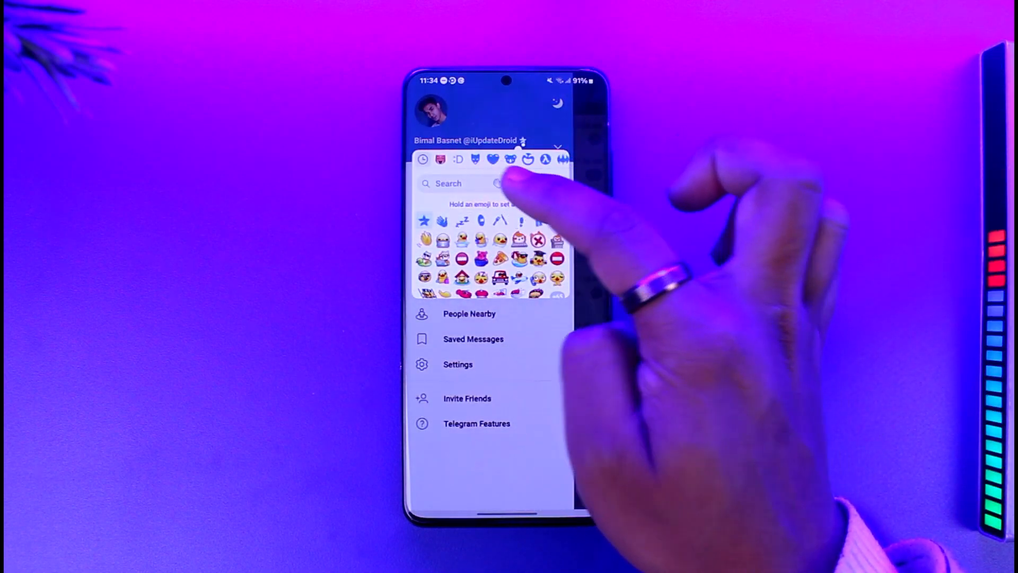
left_click(458, 184)
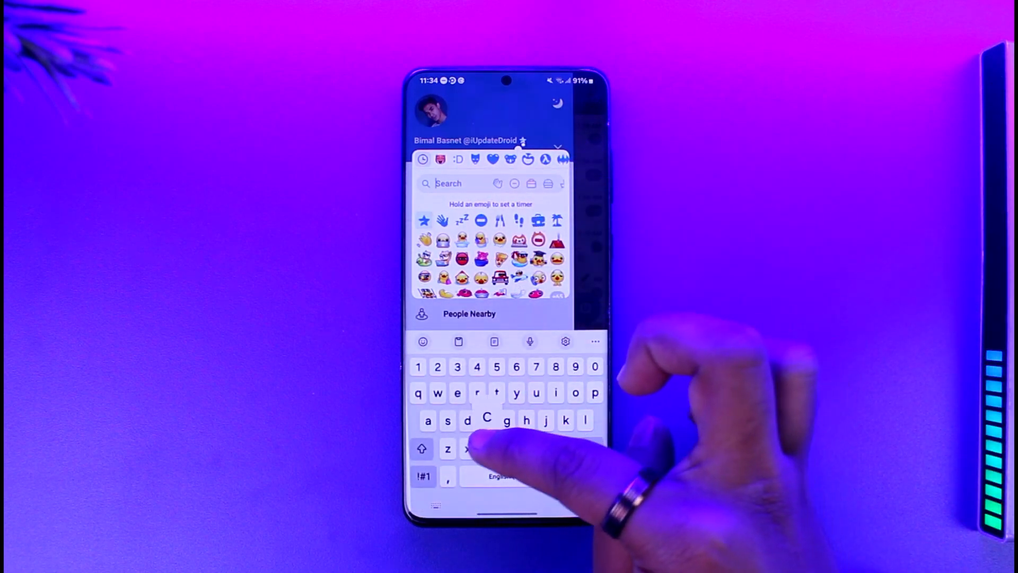